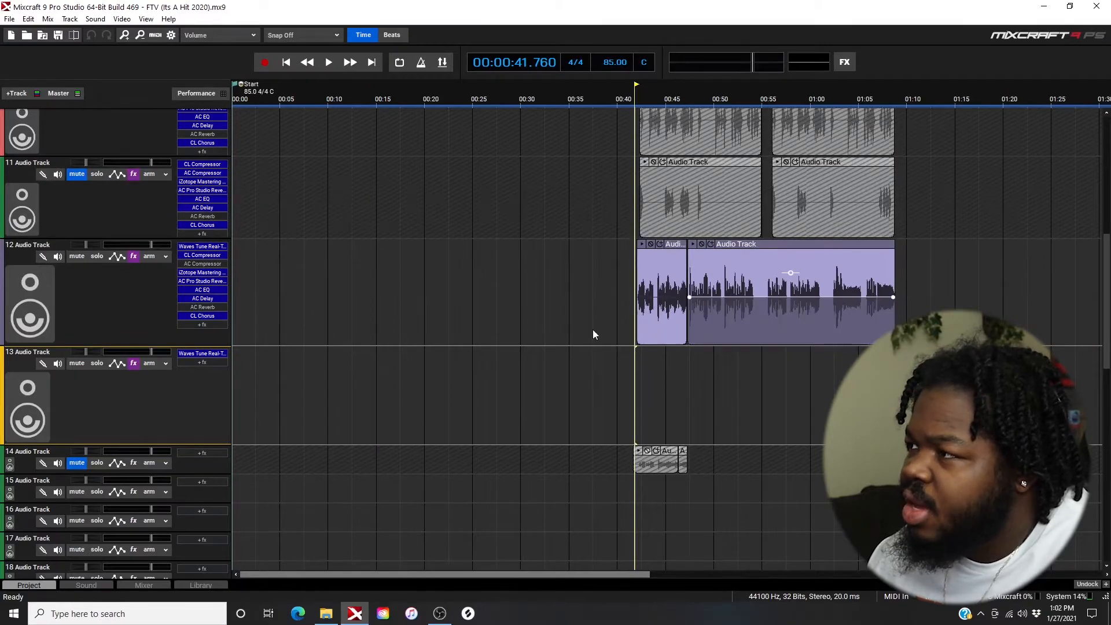
# - Play and stop the vocal section to hear it before adding effects
pyautogui.click(328, 63)
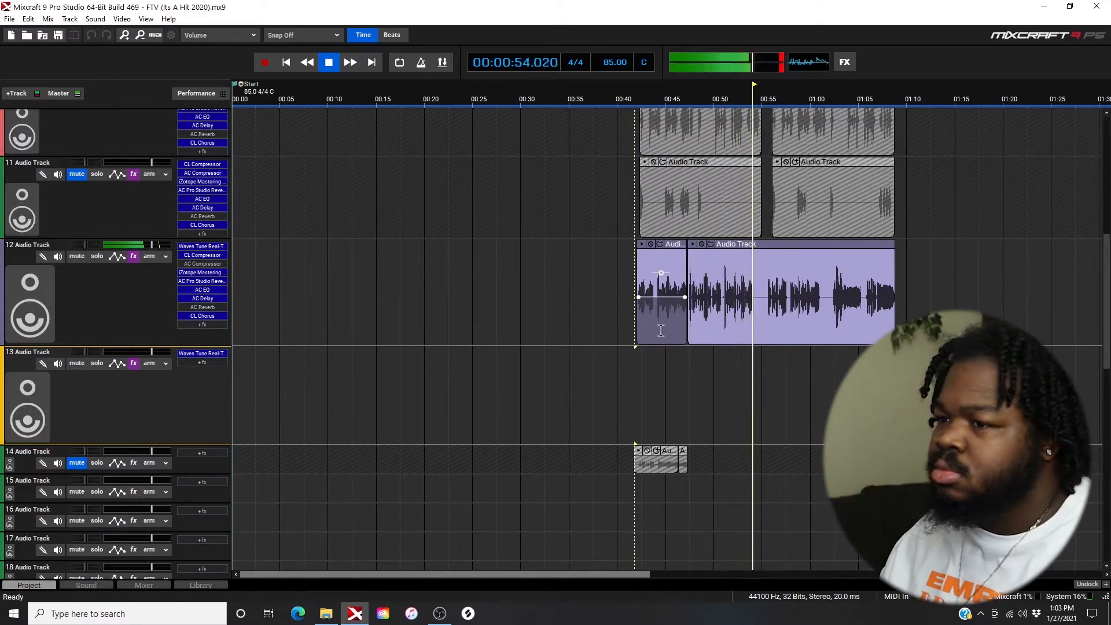
pyautogui.click(328, 62)
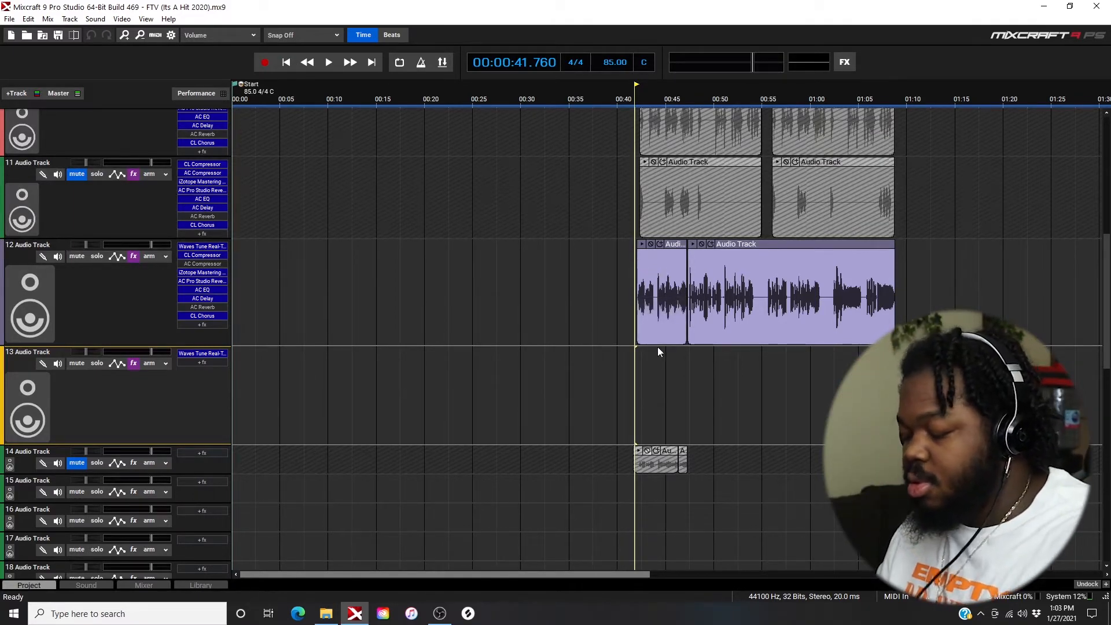
pyautogui.click(327, 63)
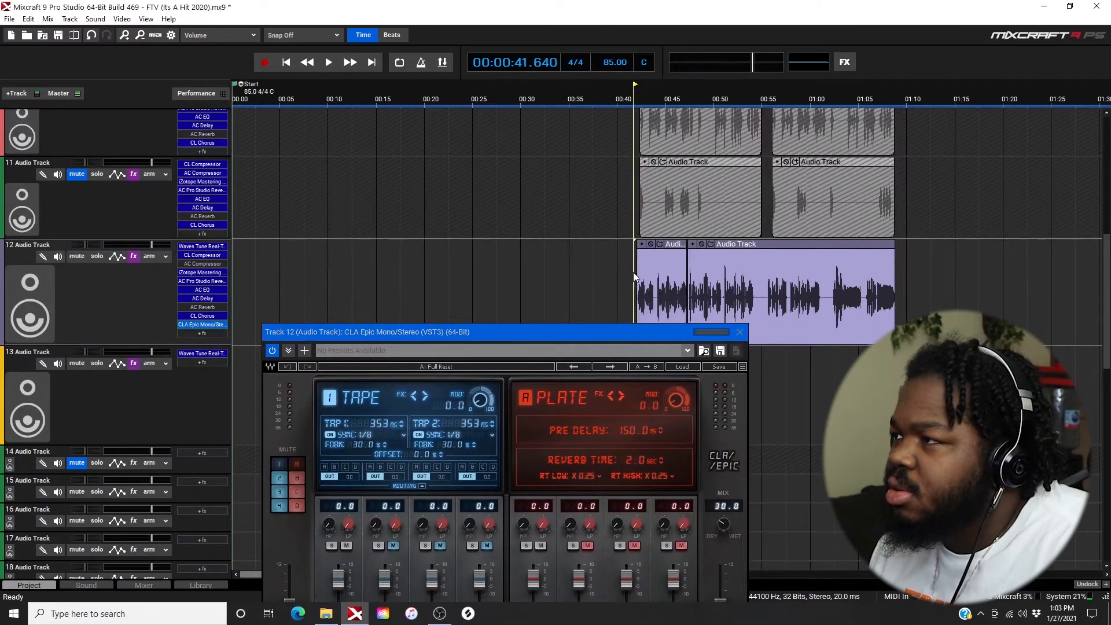
# - Play the vocal through CLA Epic and toggle a delay channel to compare
pyautogui.click(328, 62)
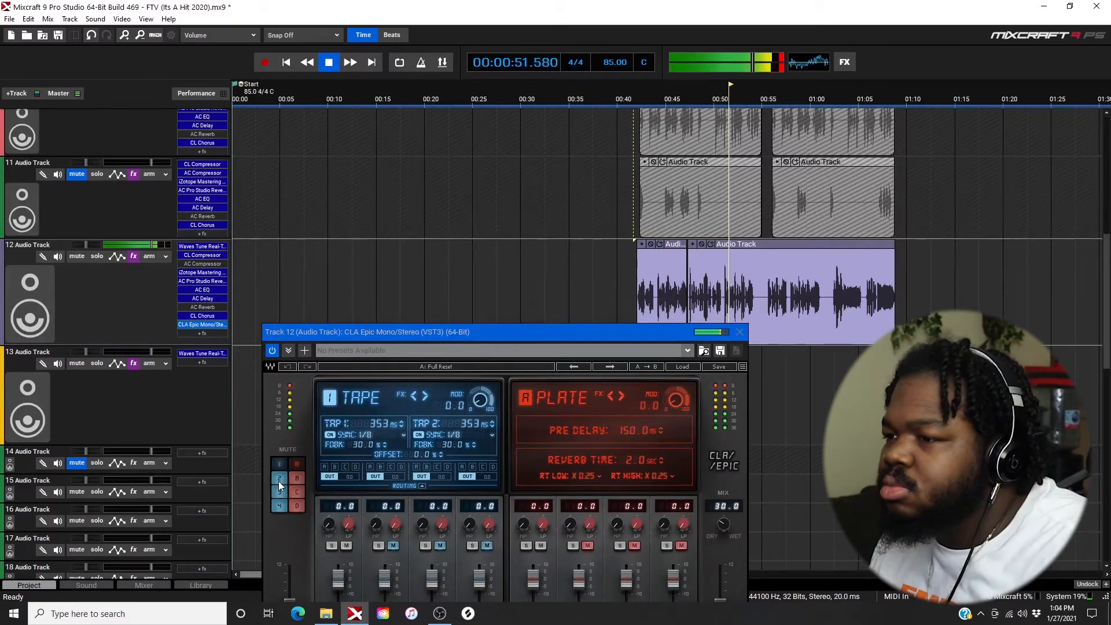
pyautogui.click(279, 477)
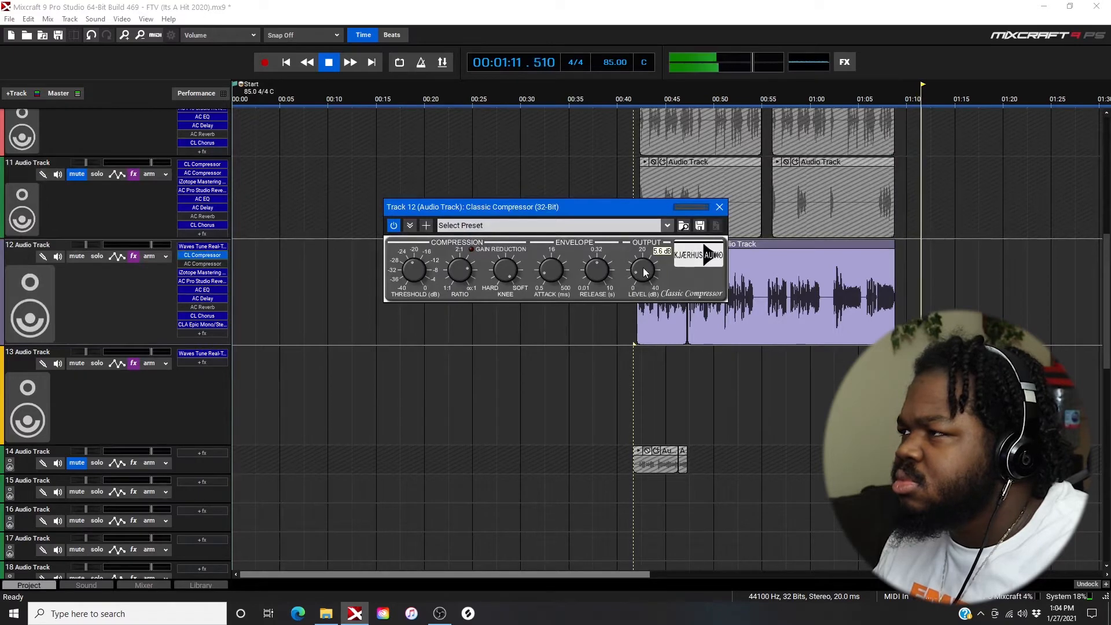
# - Close the compressor window and bring up CLA Epic's options in track 12's effects
pyautogui.click(719, 206)
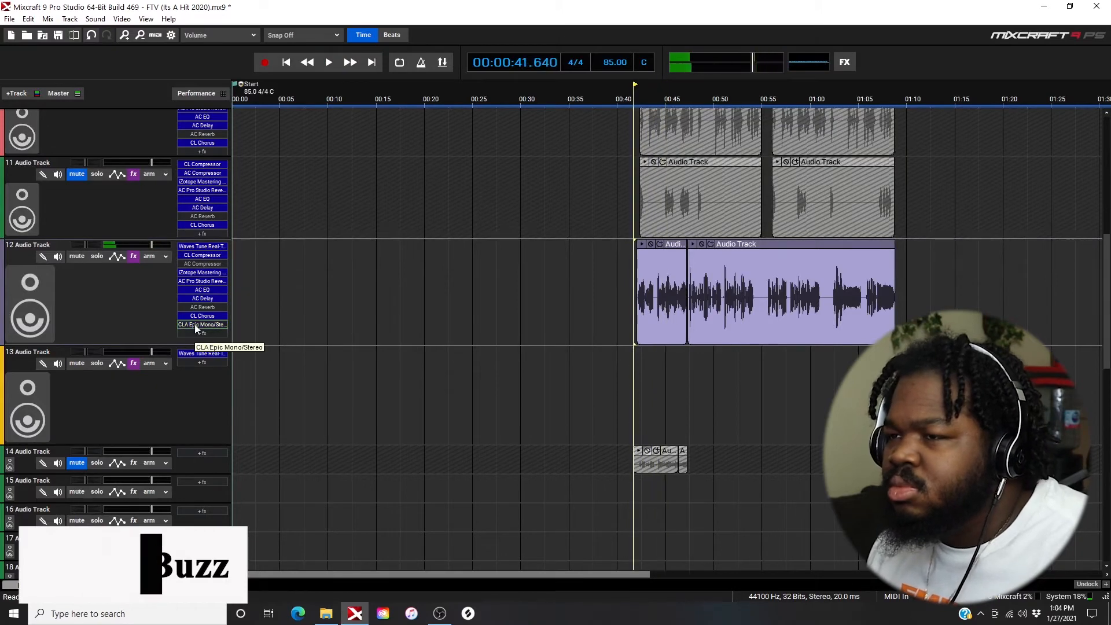
pyautogui.rightClick(201, 325)
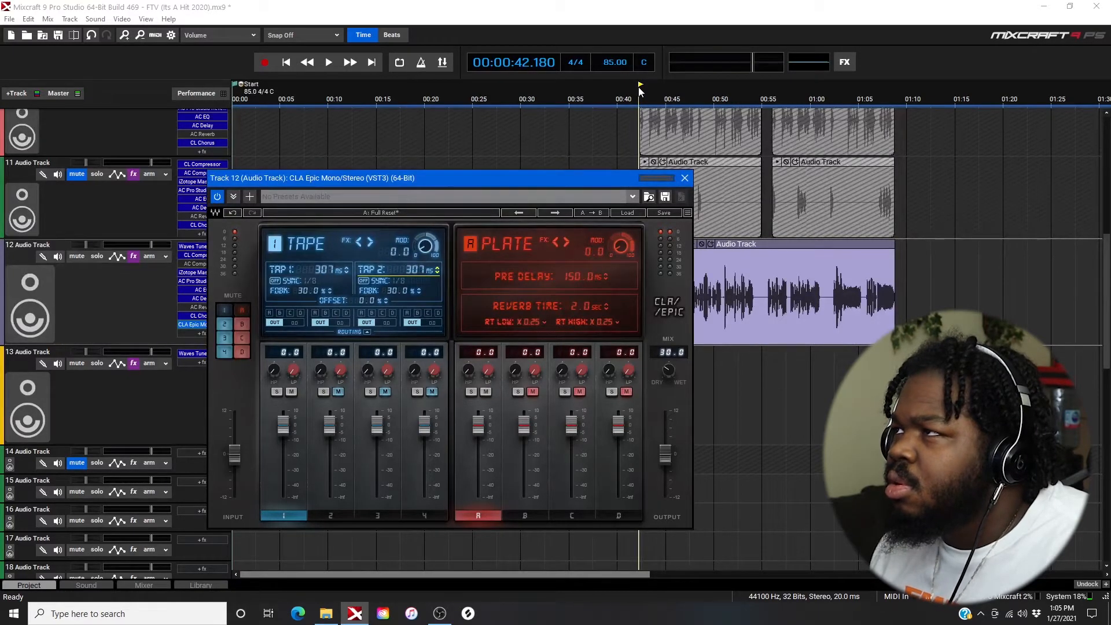
# - Audition the tape delay, then set both Throw delay taps to 250 ms
pyautogui.click(327, 62)
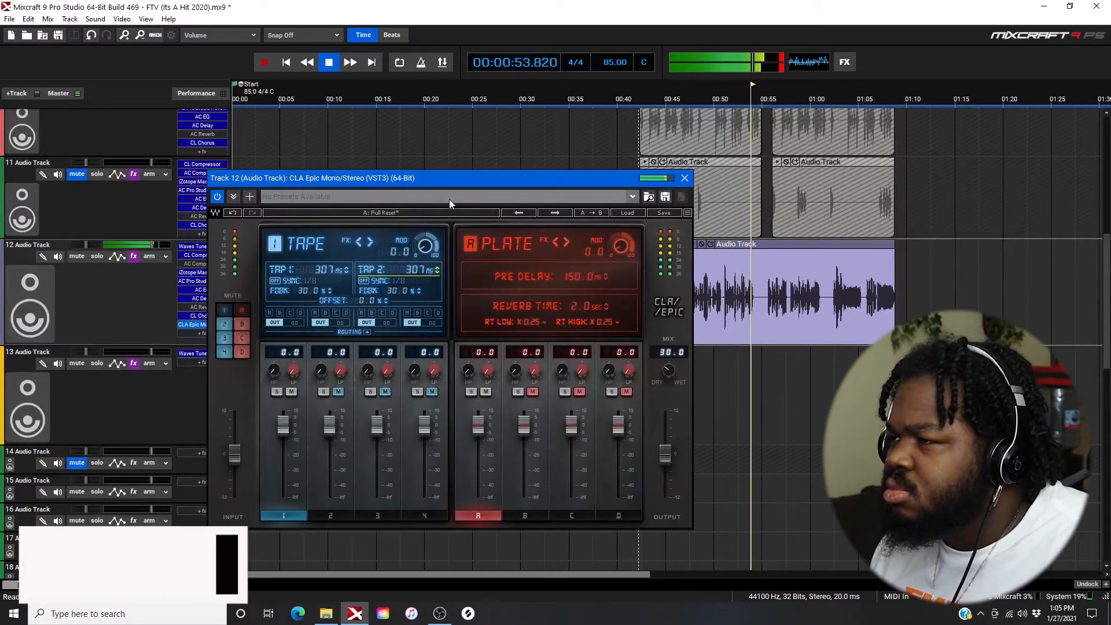
pyautogui.click(328, 62)
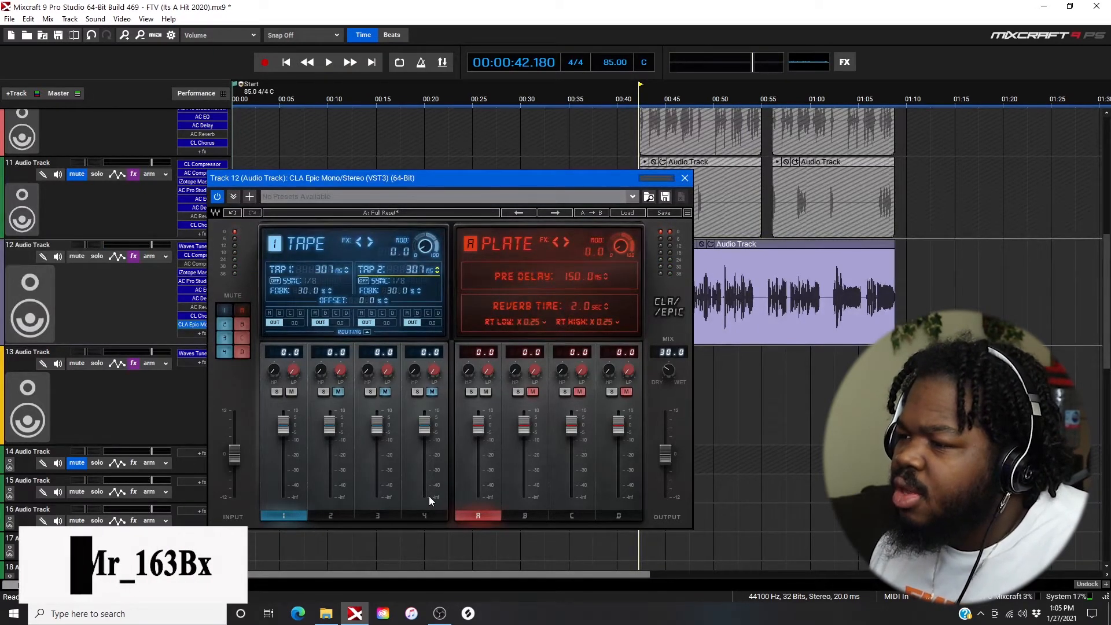
pyautogui.moveTo(559, 485)
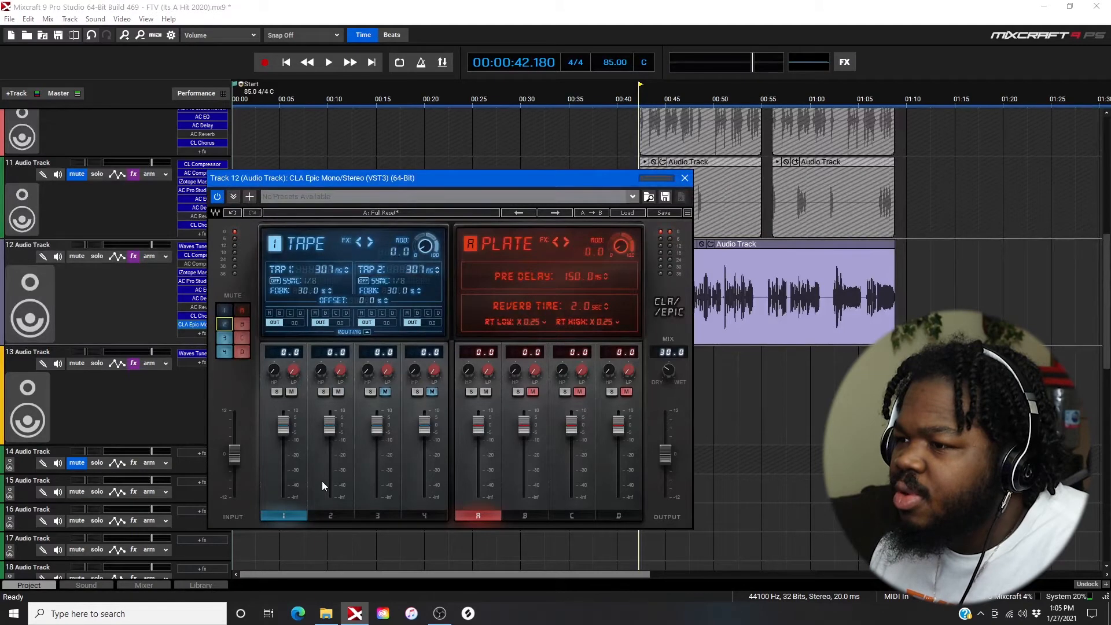
pyautogui.click(329, 515)
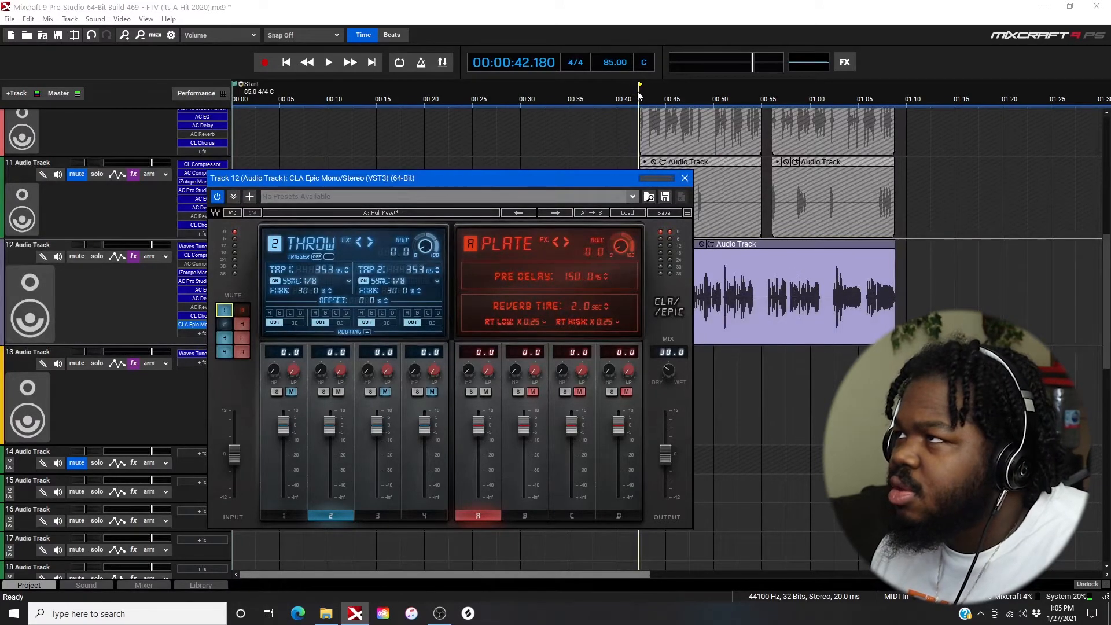
pyautogui.click(327, 63)
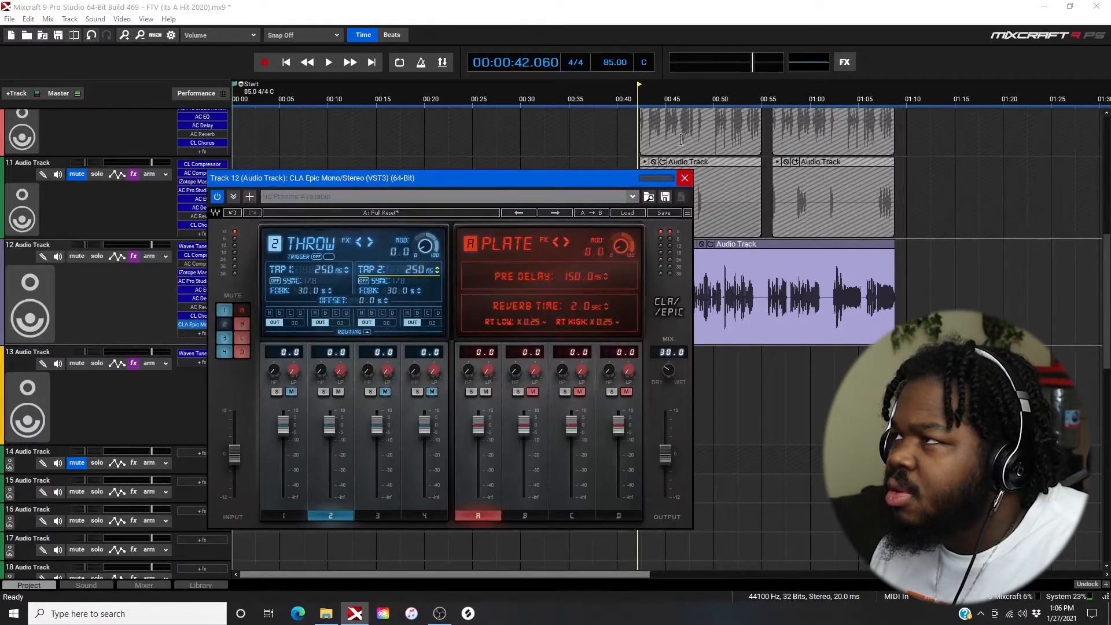
# - Audition the Throw delay during playback, then close and reopen the CLA Epic settings
pyautogui.click(328, 62)
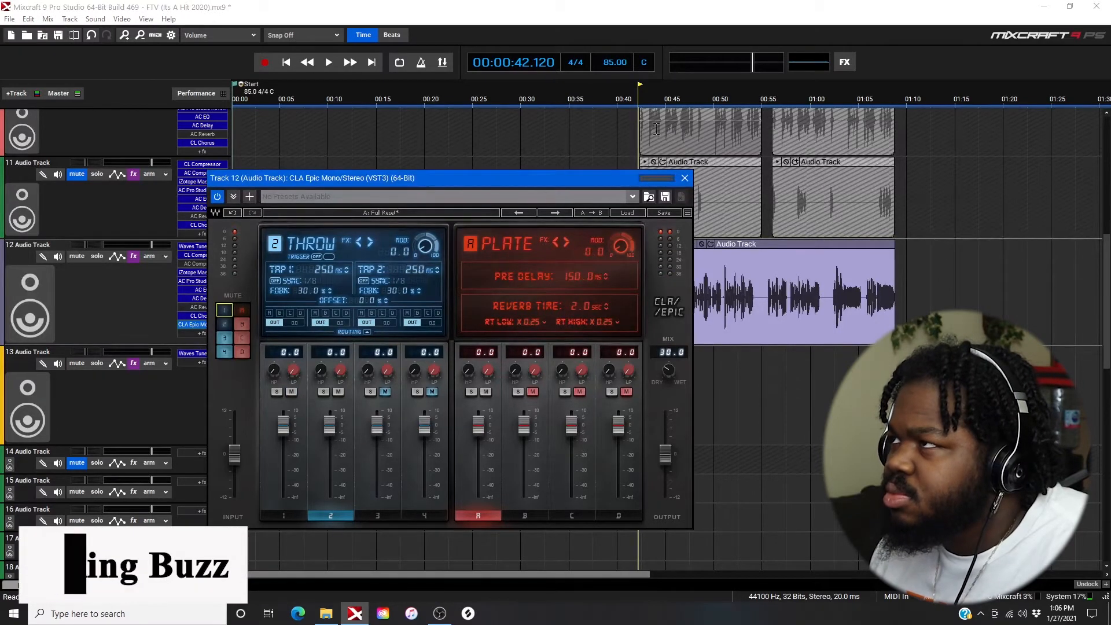
pyautogui.click(328, 62)
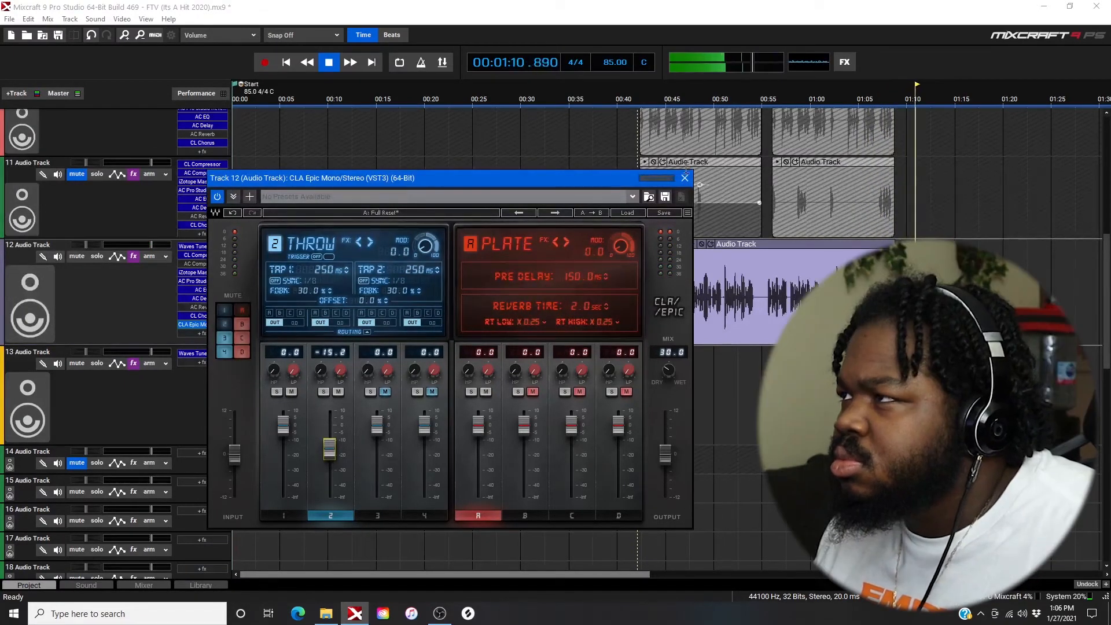
pyautogui.click(682, 177)
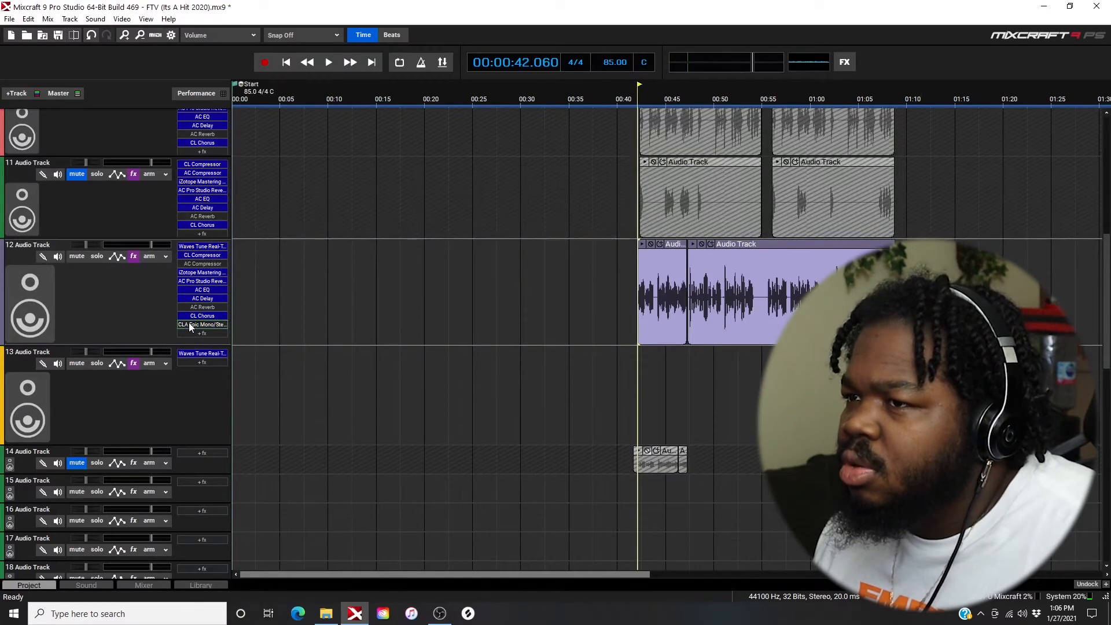
pyautogui.click(201, 324)
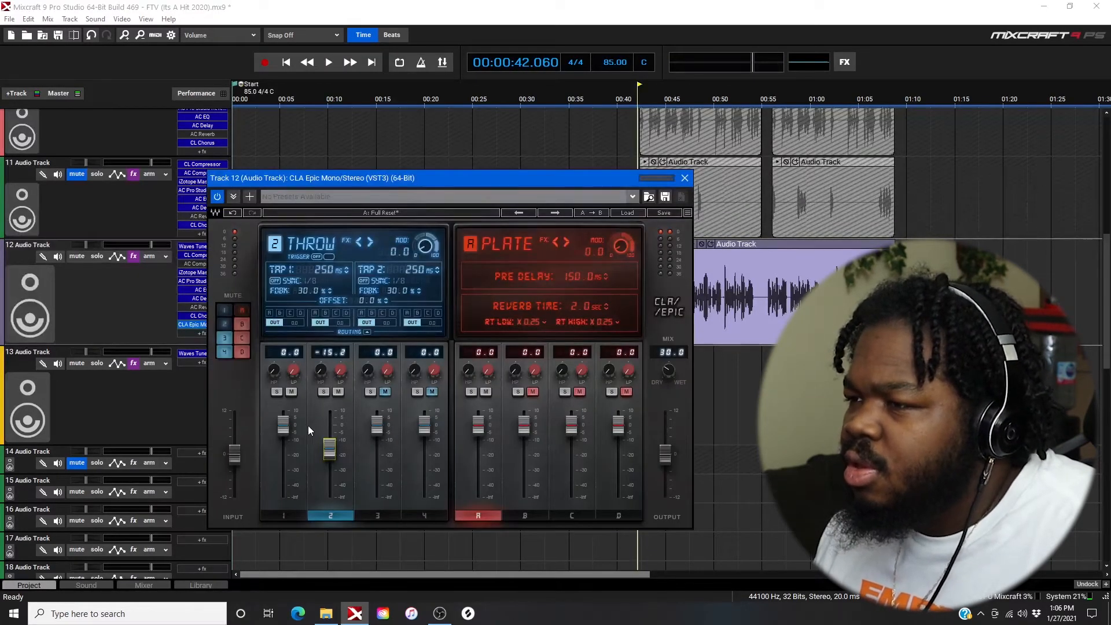
pyautogui.moveTo(347, 402)
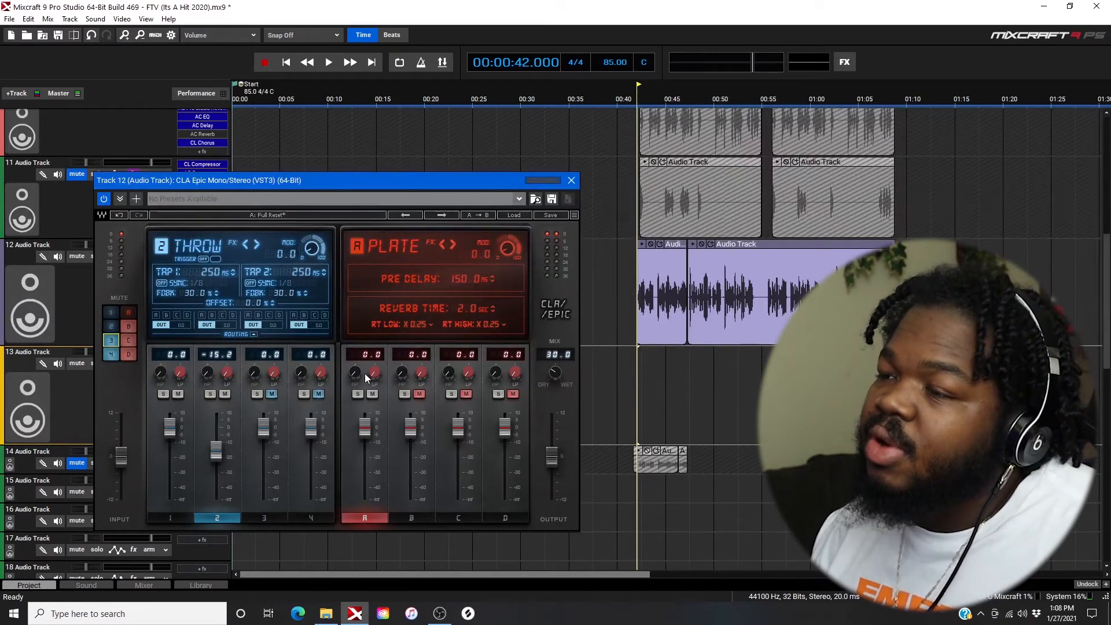
pyautogui.moveTo(339, 341)
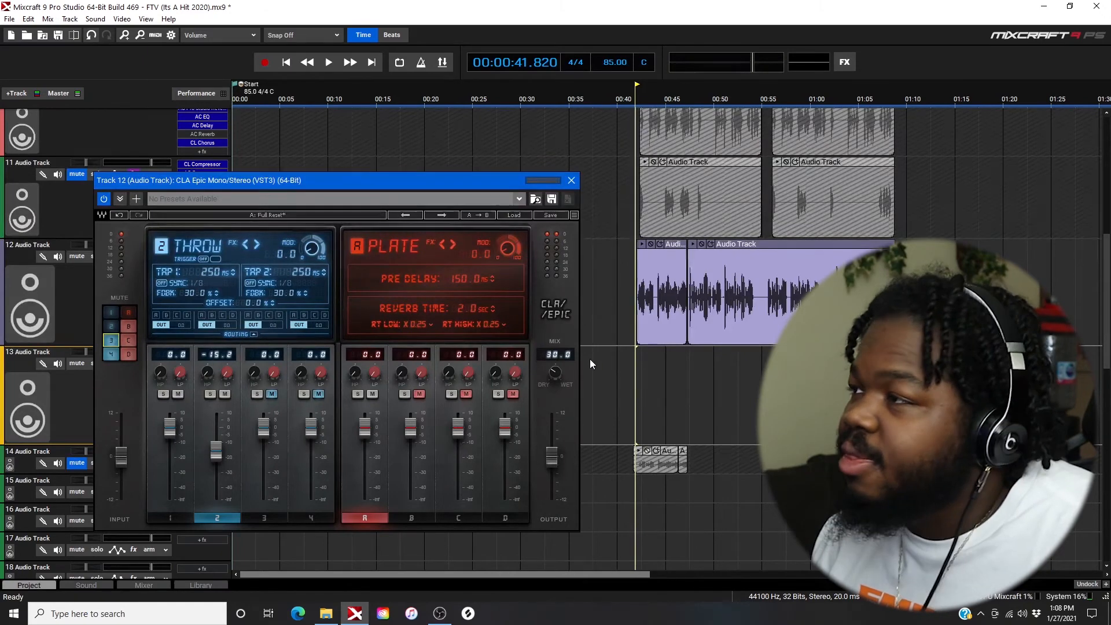
# - Start playback, close CLA Epic, and open track 12's CL Compressor to compare
pyautogui.click(328, 62)
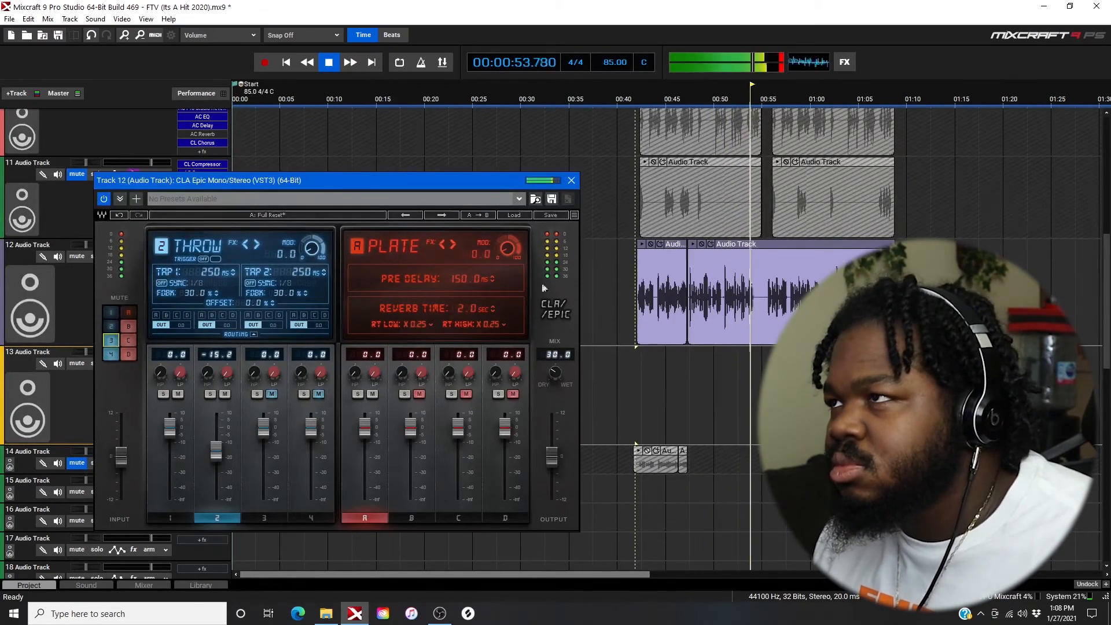
pyautogui.click(571, 180)
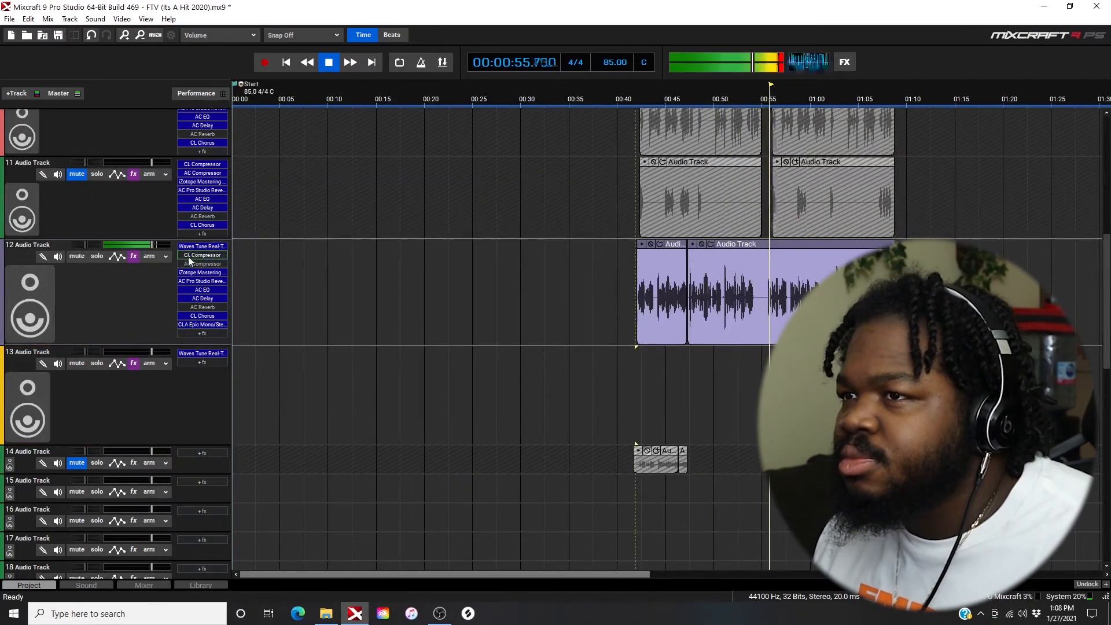
pyautogui.click(202, 255)
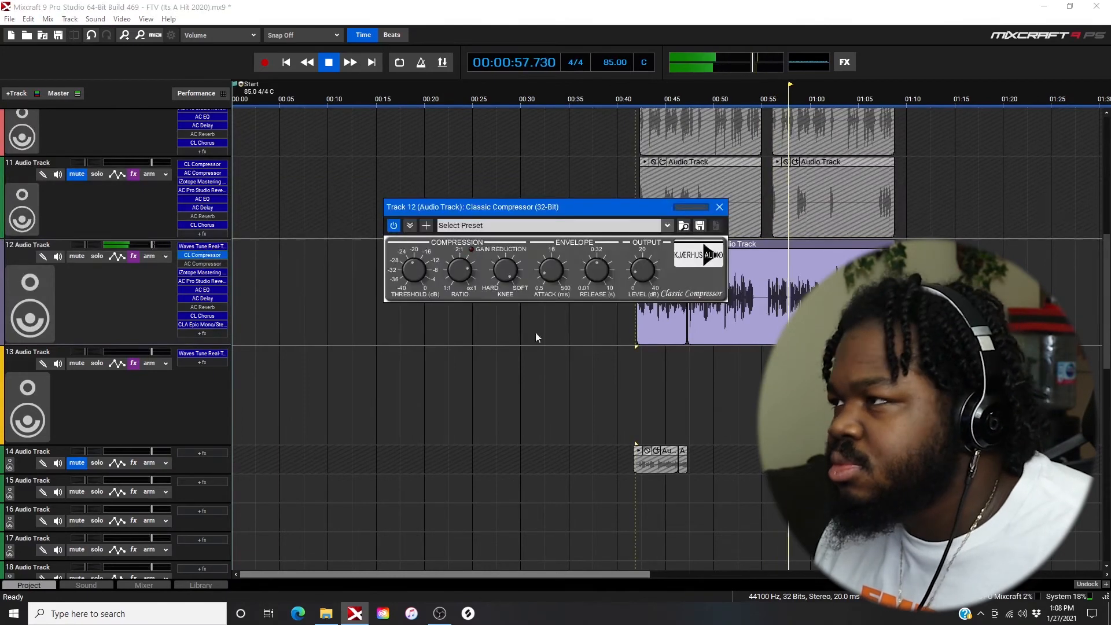